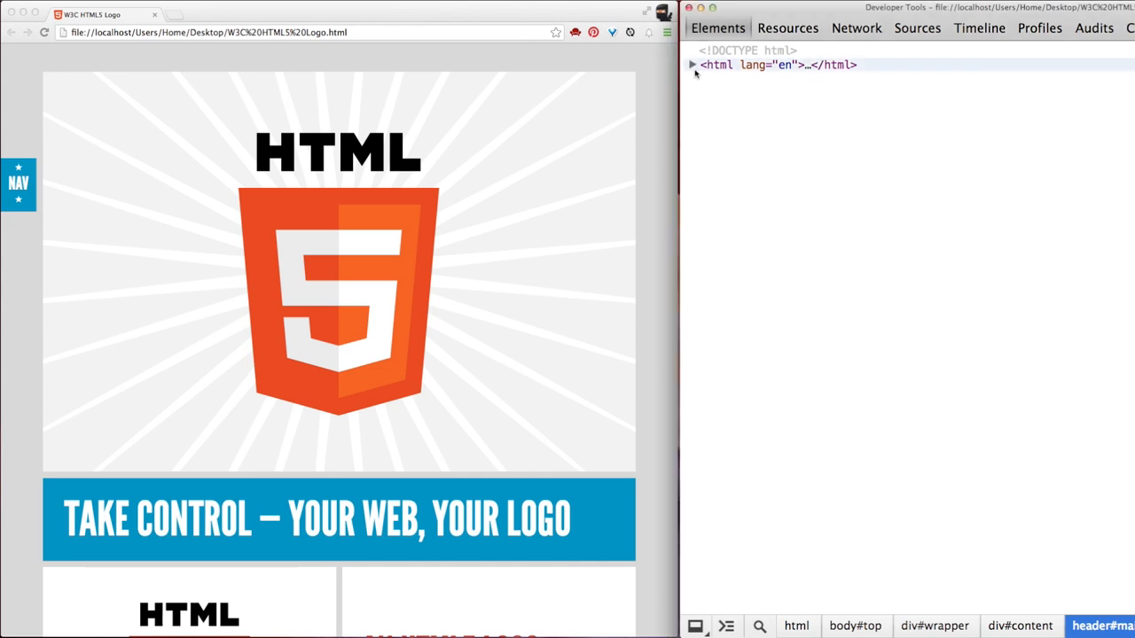
Step: Expand the <html> element to reveal the DOM tree down to div#content
left_click(692, 64)
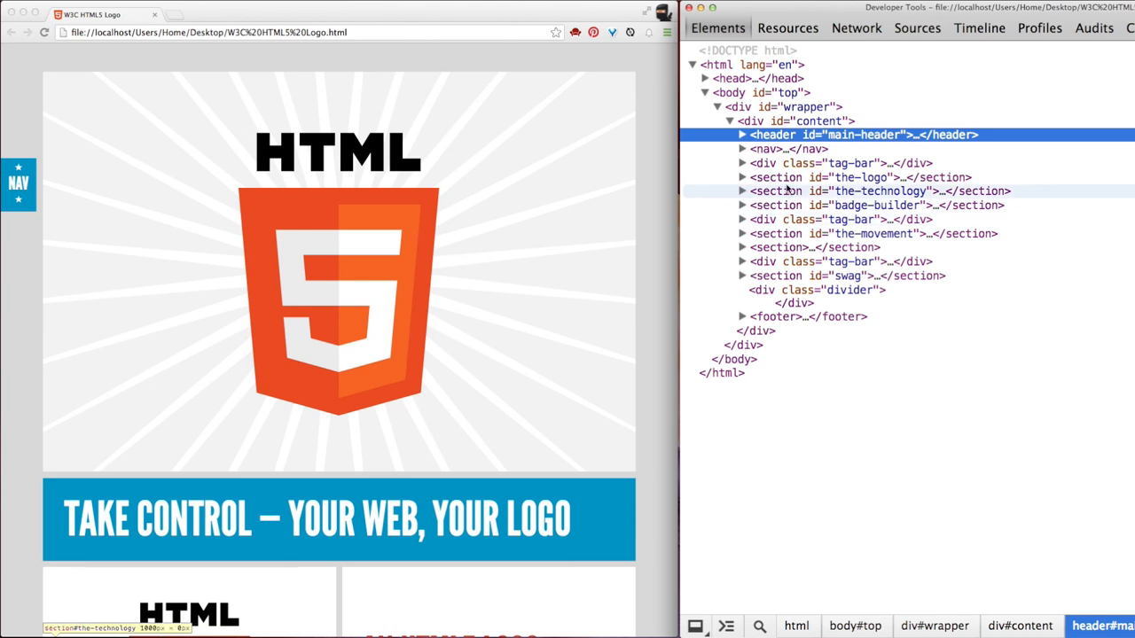
mouse_move(767, 148)
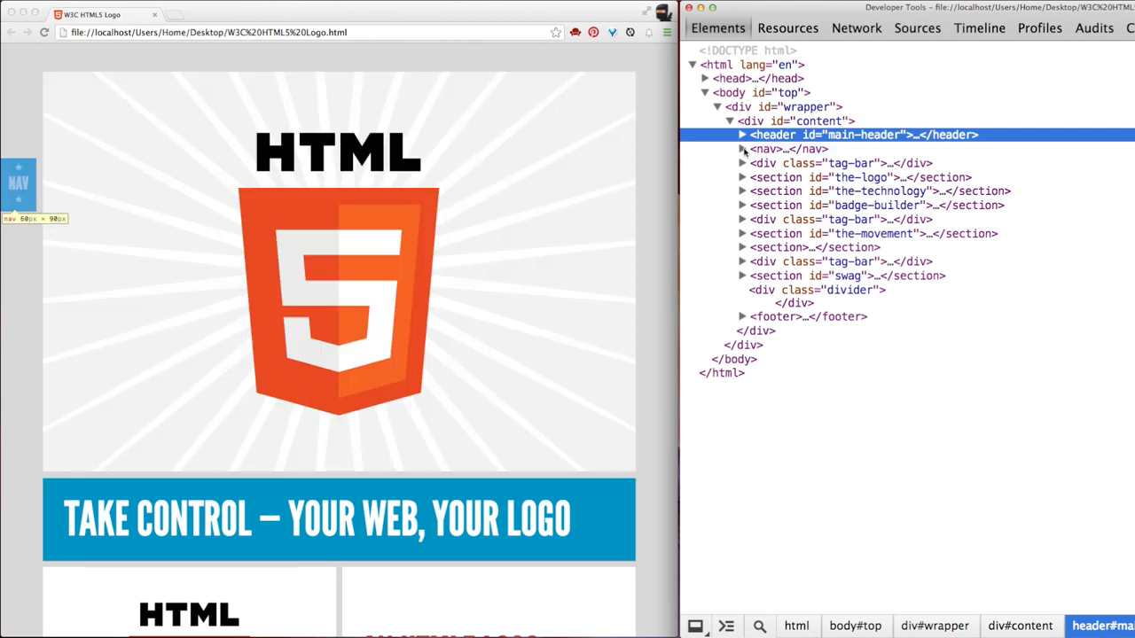
Step: Expand <nav> and its <ul id="navmenu"> list to show the list items
left_click(741, 149)
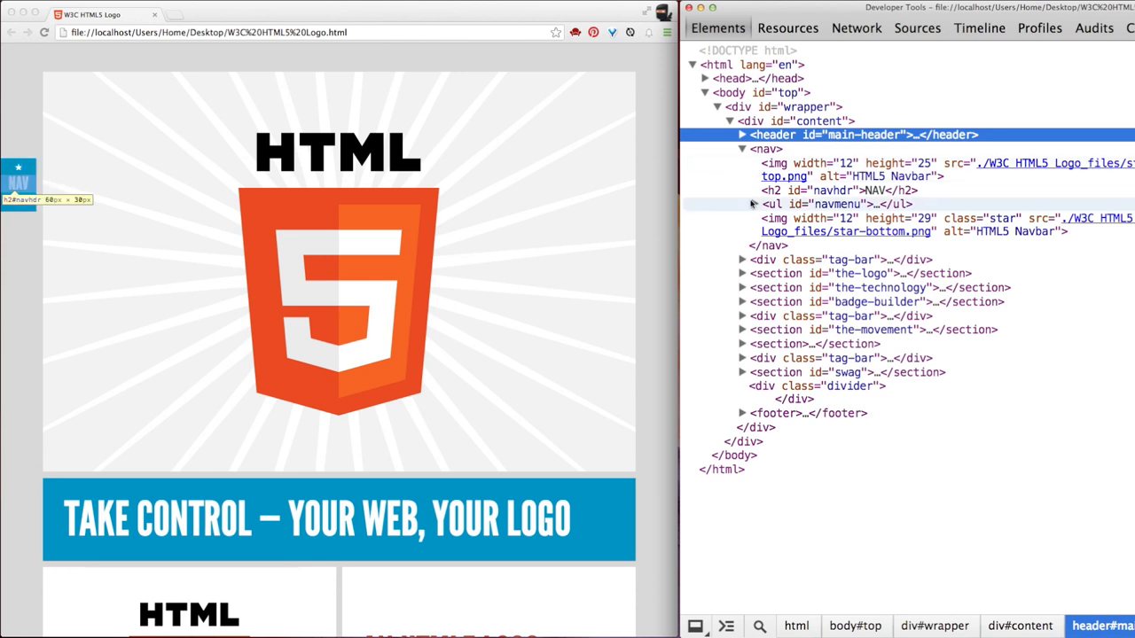
left_click(751, 204)
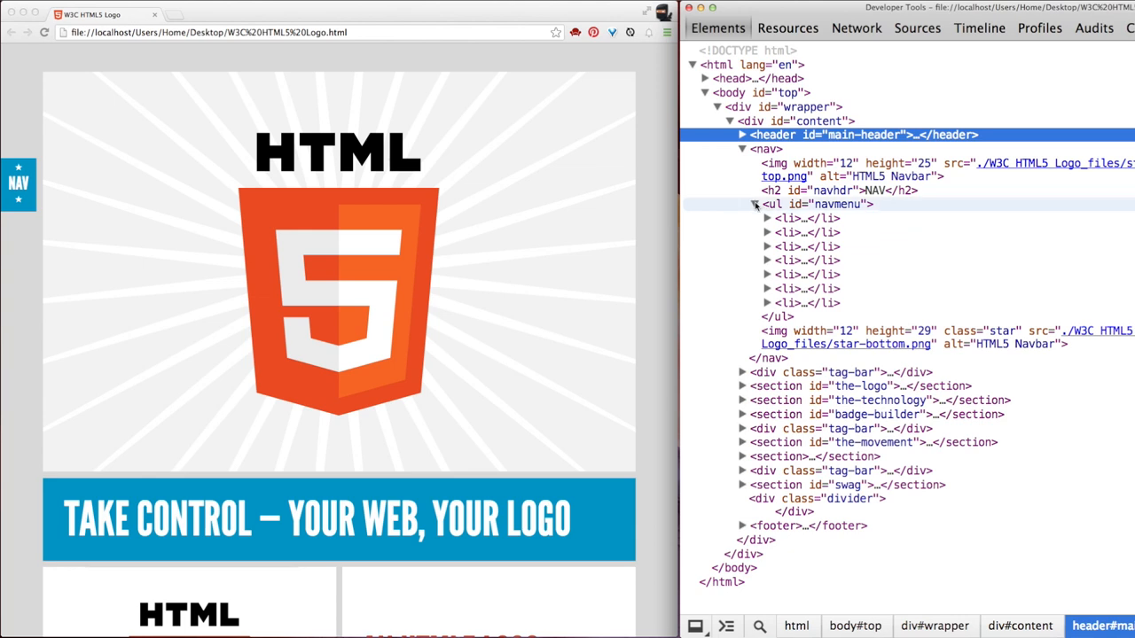
Step: Collapse the <ul id="navmenu"> list under the nav element
left_click(766, 204)
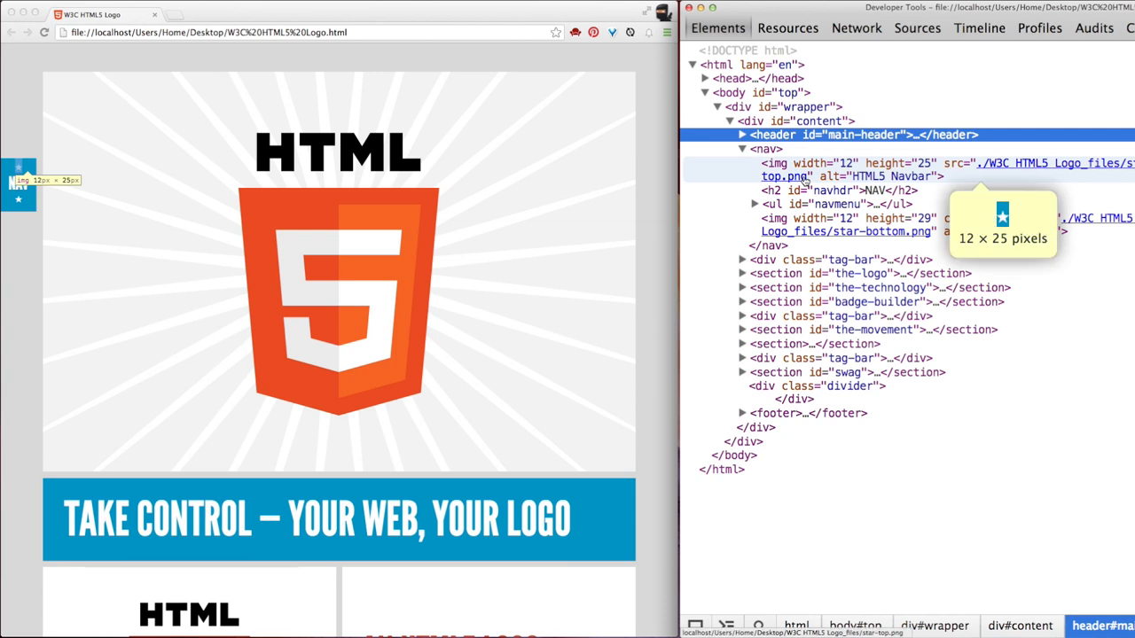
mouse_move(829, 190)
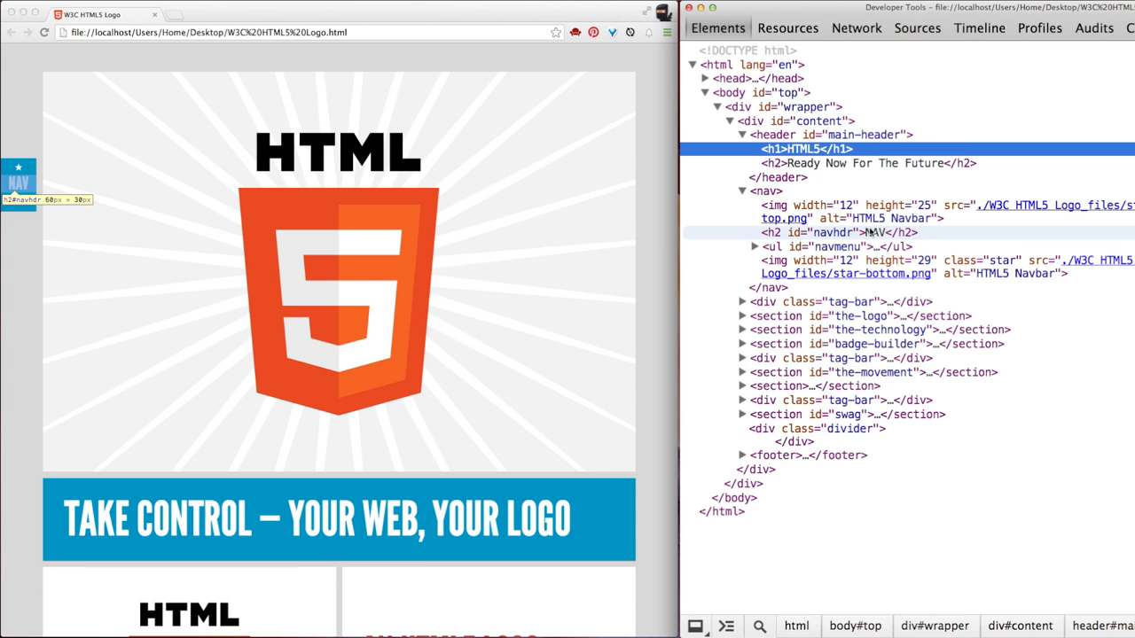
mouse_move(873, 235)
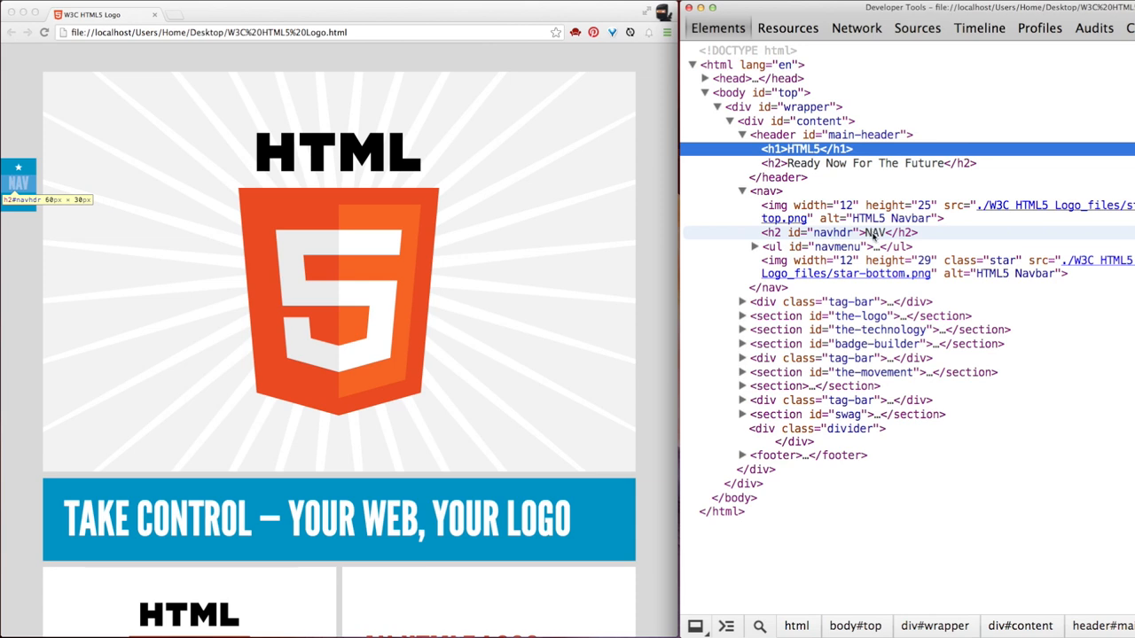
Step: Make the NAV text in <h2 id="navhdr"> editable in the Elements panel
left_click(851, 232)
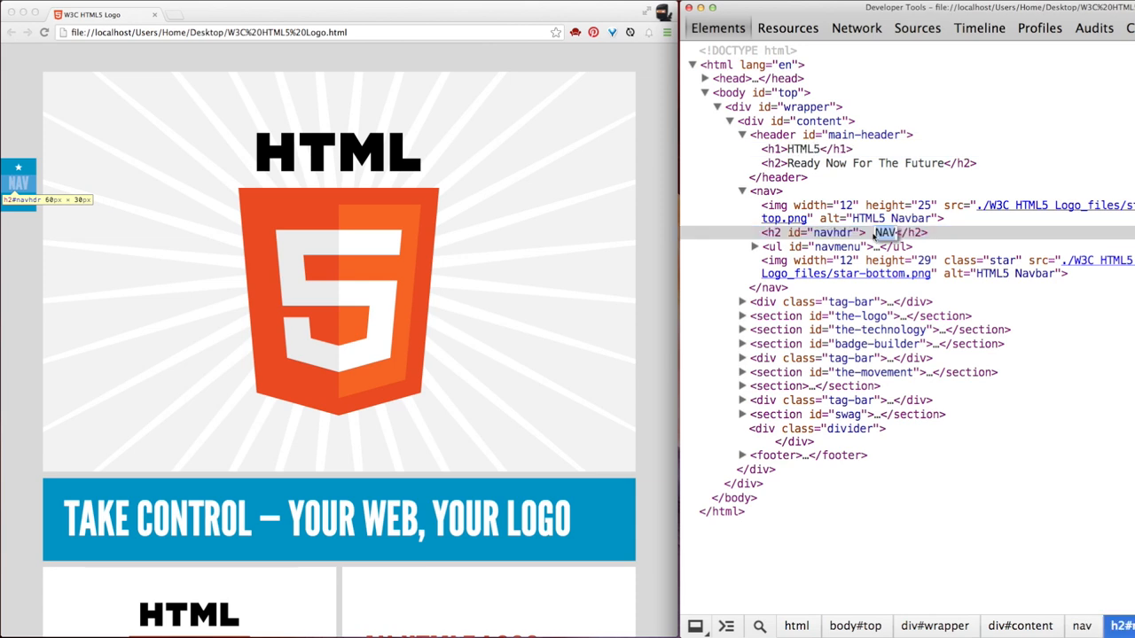